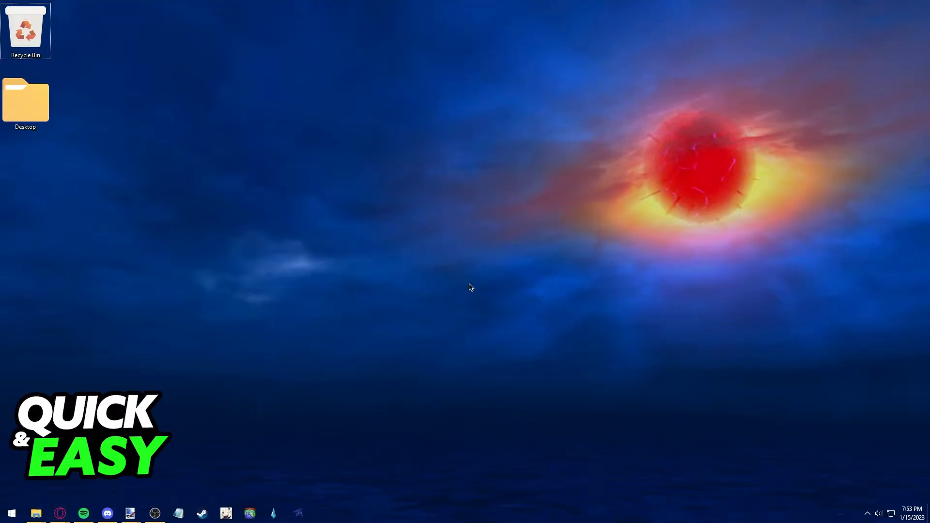
Open %localappdata% from the Run dialog to reach the AppData Local folder
click(11, 513)
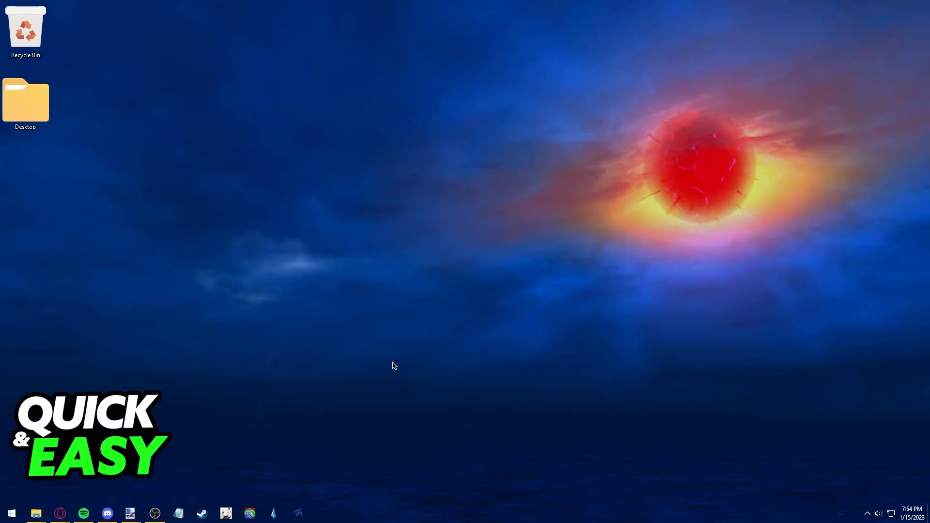
mouse_move(364, 347)
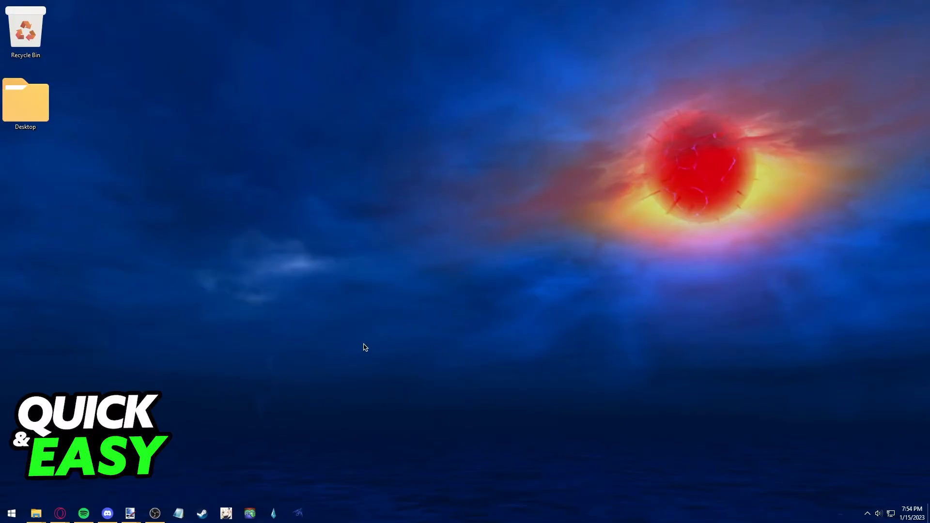
key(Win+r)
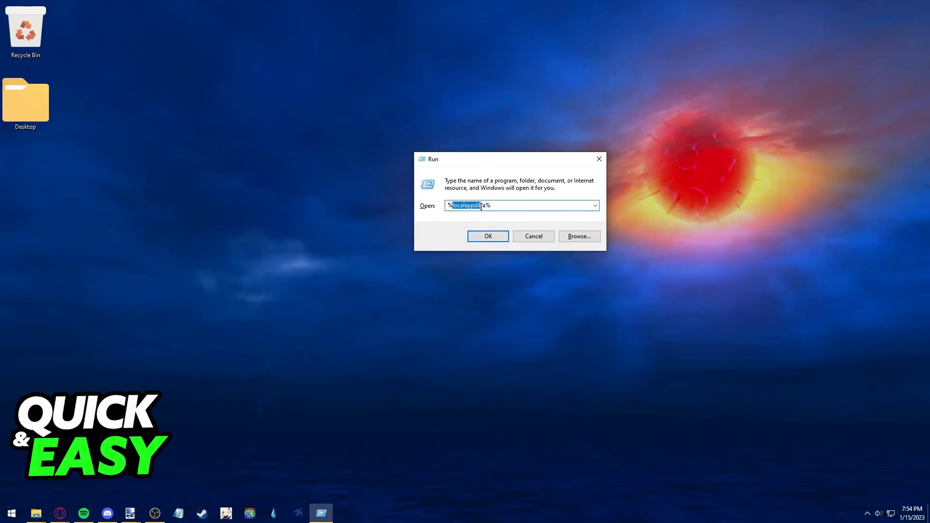
click(487, 236)
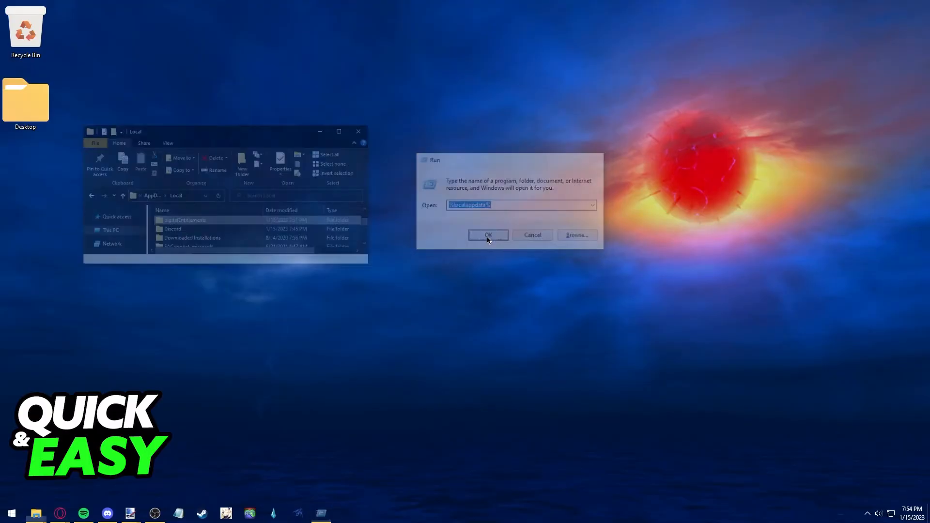
Select the digitalEntitlements folder and delete it from its right-click menu
click(488, 235)
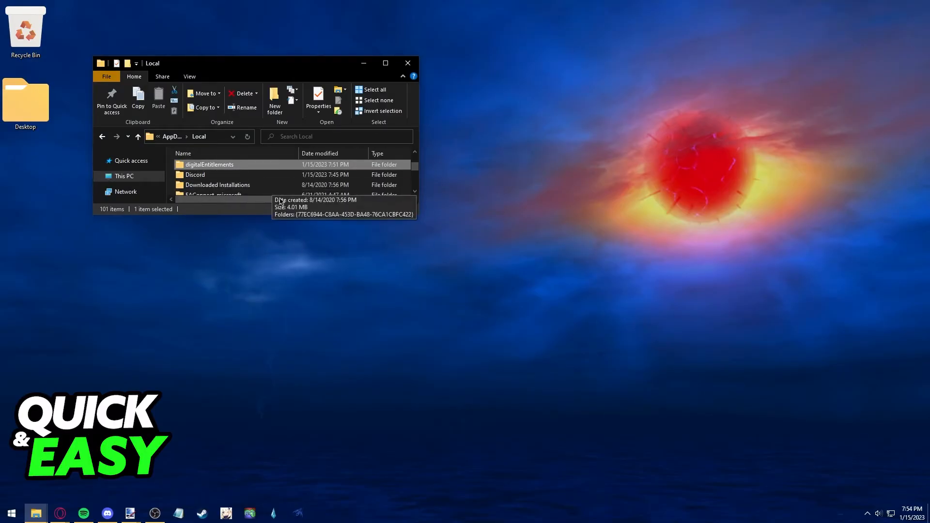
mouse_move(169, 170)
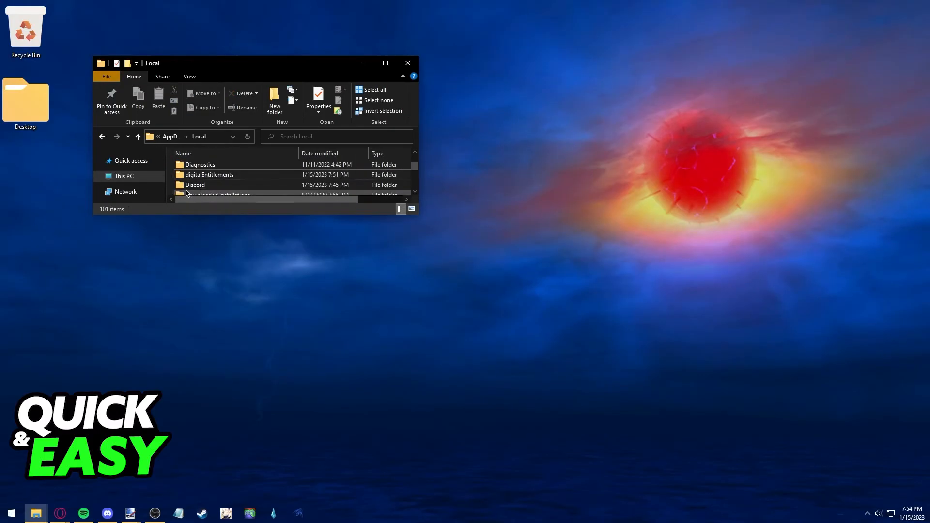
right_click(208, 174)
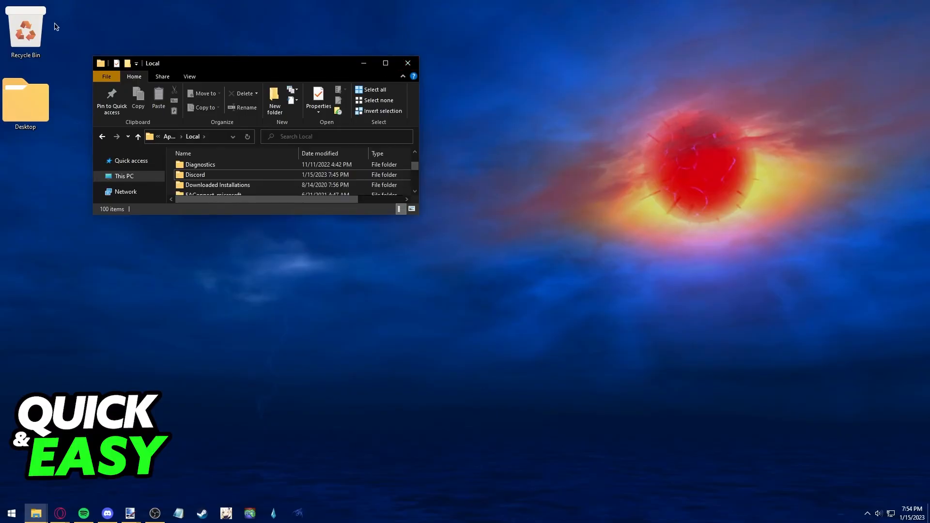
mouse_move(333, 18)
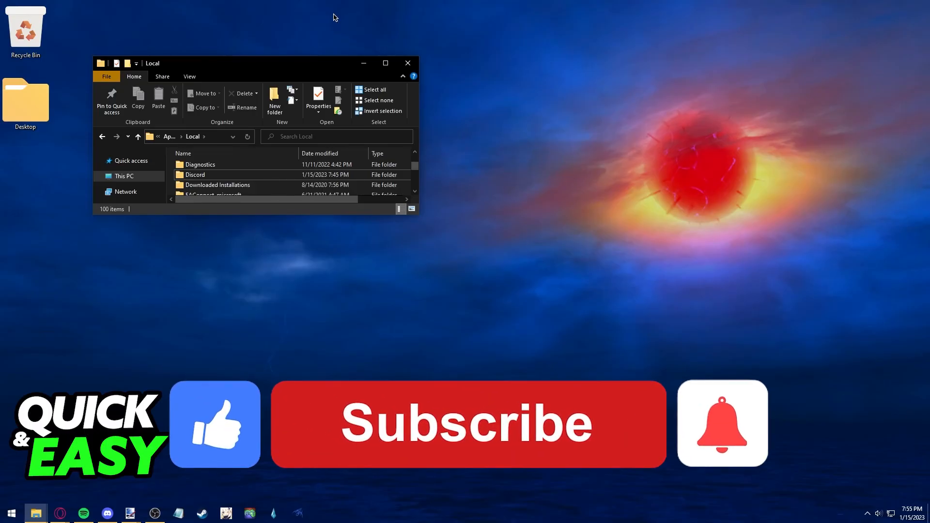
click(467, 423)
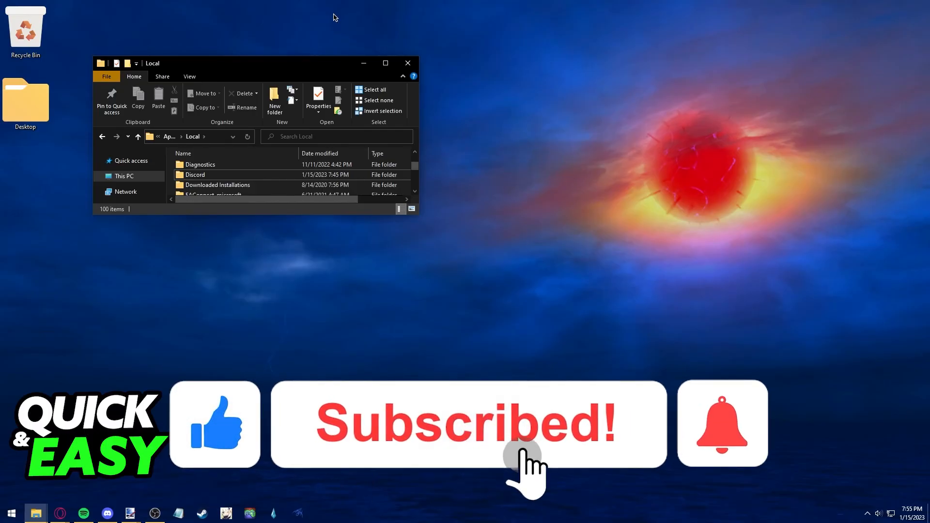